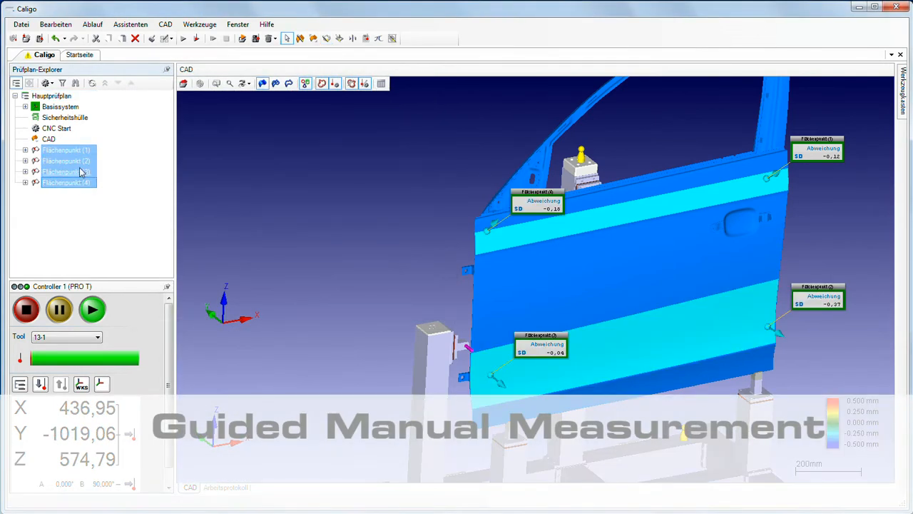
Step: Run Manuell ausführen on Flächenpunkt (1)–(4) to begin guided measurement
{"action": "right_click", "coordinate": [64, 171]}
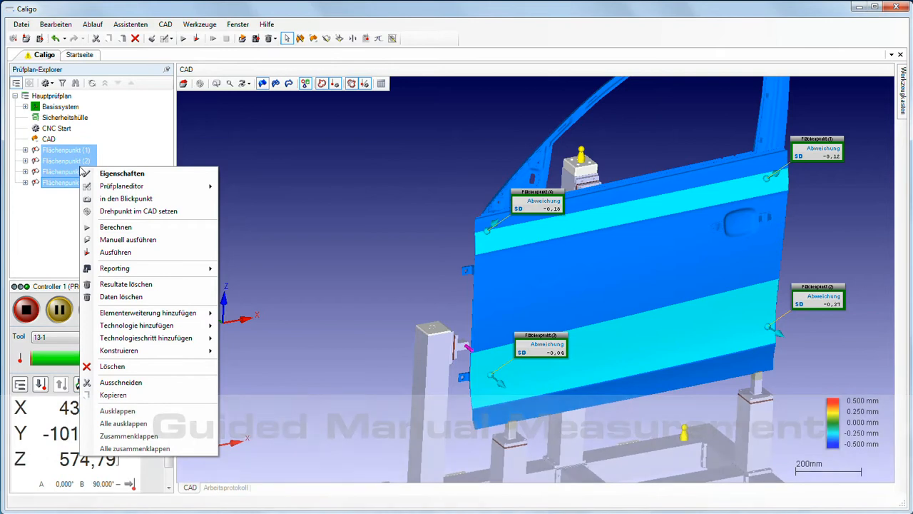
{"action": "mouse_move", "coordinate": [127, 238]}
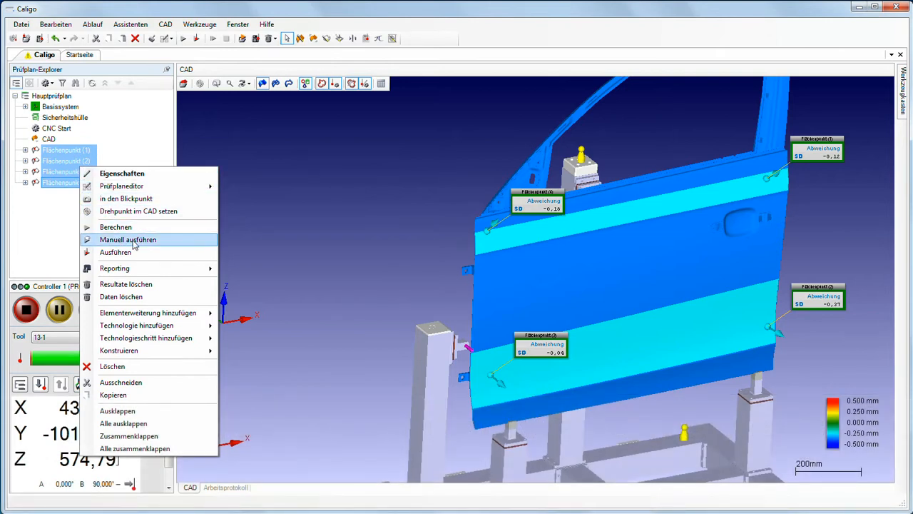
{"action": "left_click", "coordinate": [128, 239]}
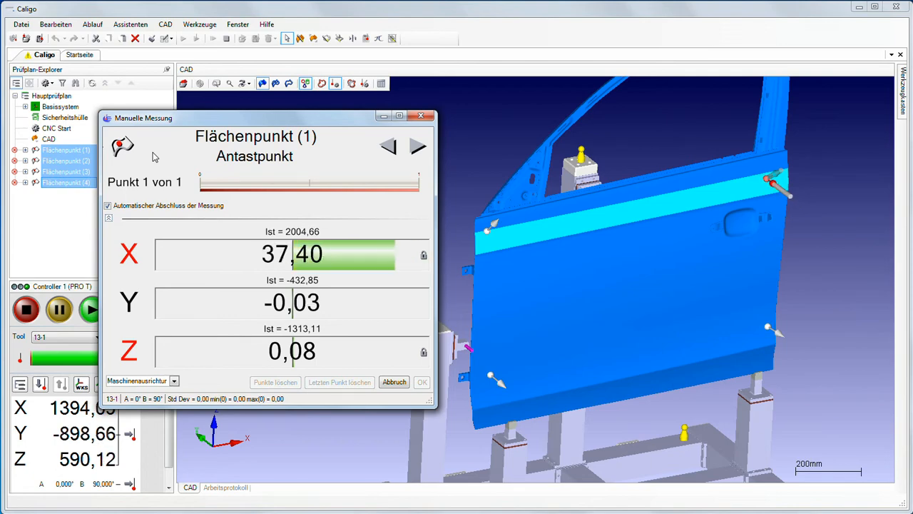
{"action": "left_click", "coordinate": [417, 146]}
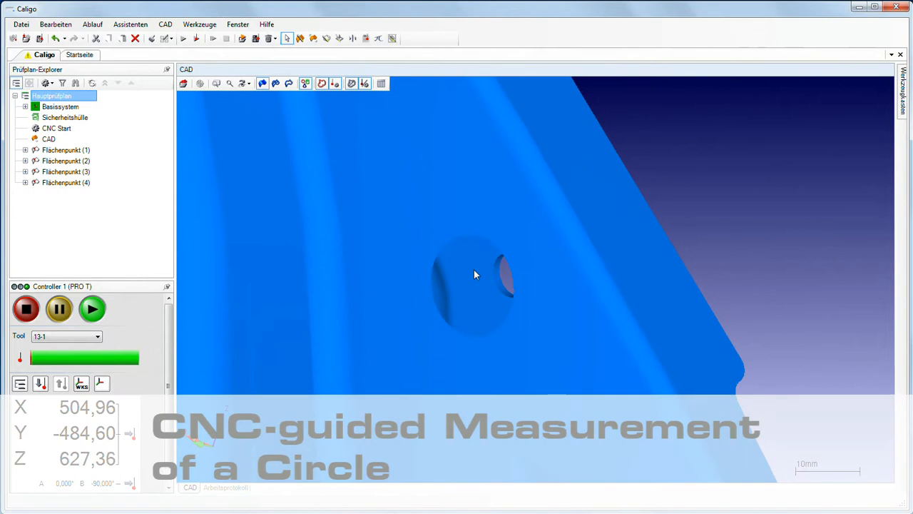
{"action": "mouse_move", "coordinate": [289, 83]}
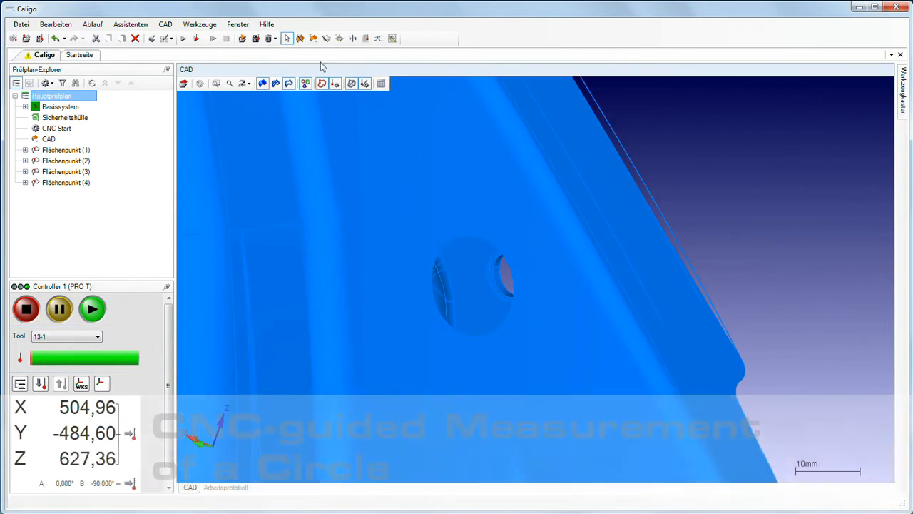
Step: Create inner circle Kreis_WP (1) from the door hole edge and close the Assistent
{"action": "left_click", "coordinate": [305, 83]}
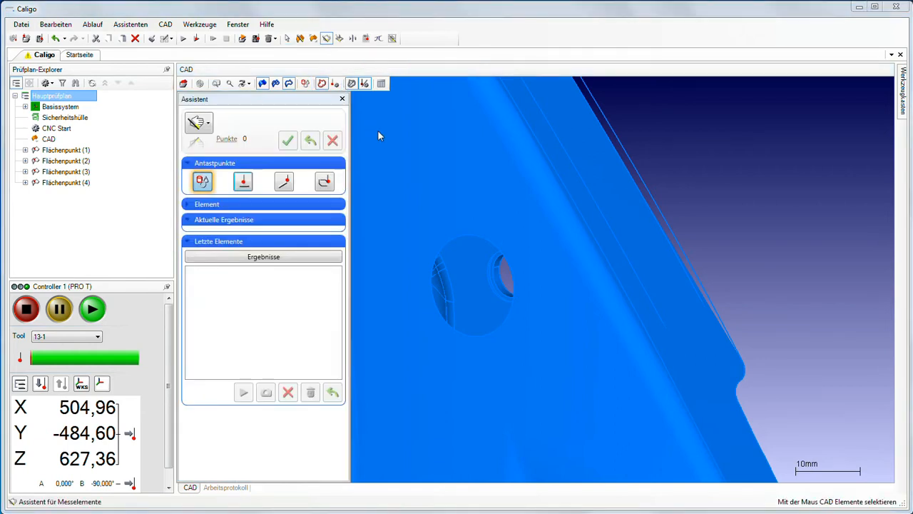
{"action": "mouse_move", "coordinate": [448, 248]}
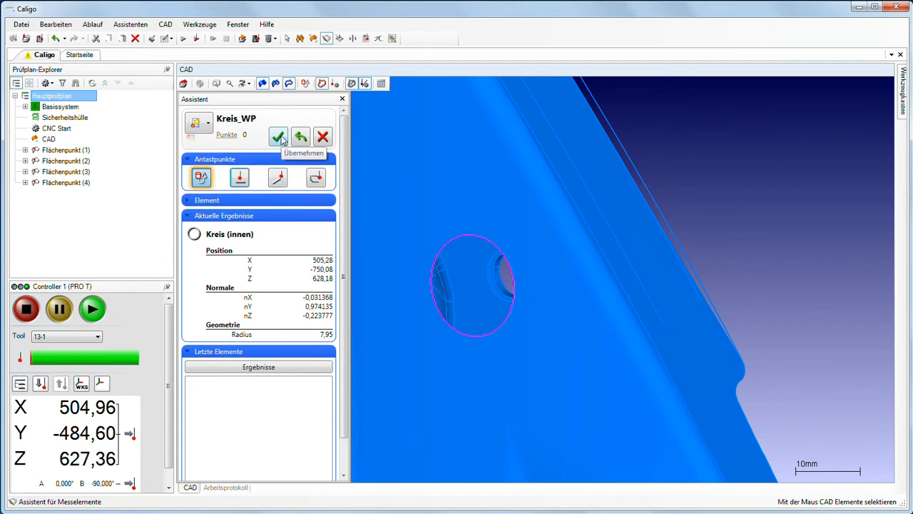
{"action": "left_click", "coordinate": [278, 136]}
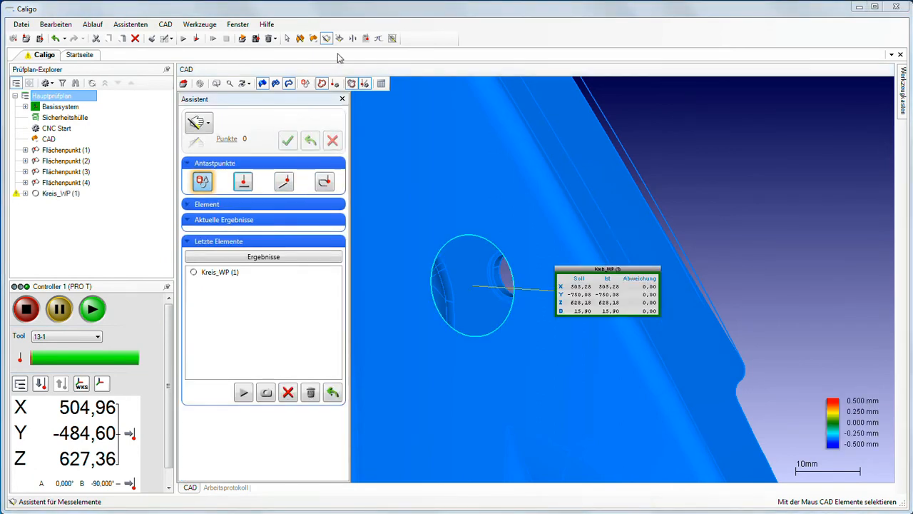
{"action": "left_click", "coordinate": [326, 39]}
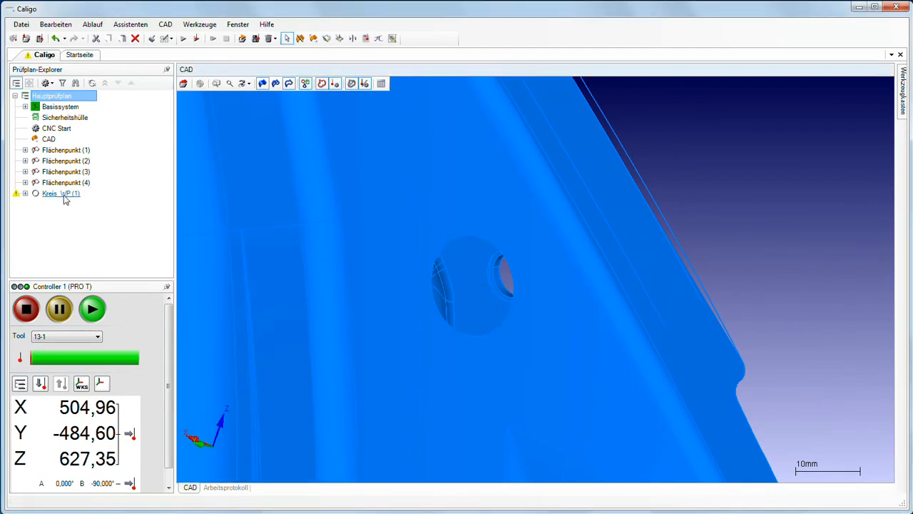
Step: Select Kreis_WP (1) to view its probing points and nominal-versus-actual values
{"action": "left_click", "coordinate": [61, 193]}
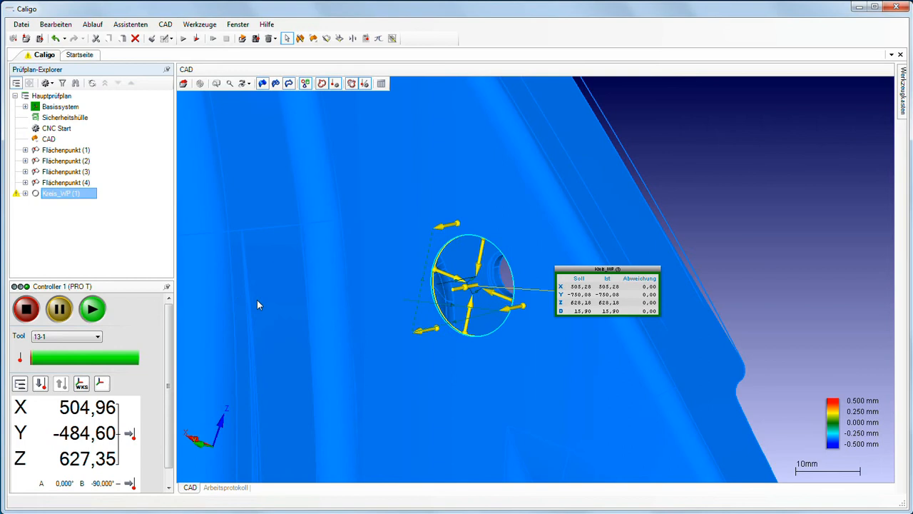
{"action": "mouse_move", "coordinate": [449, 373]}
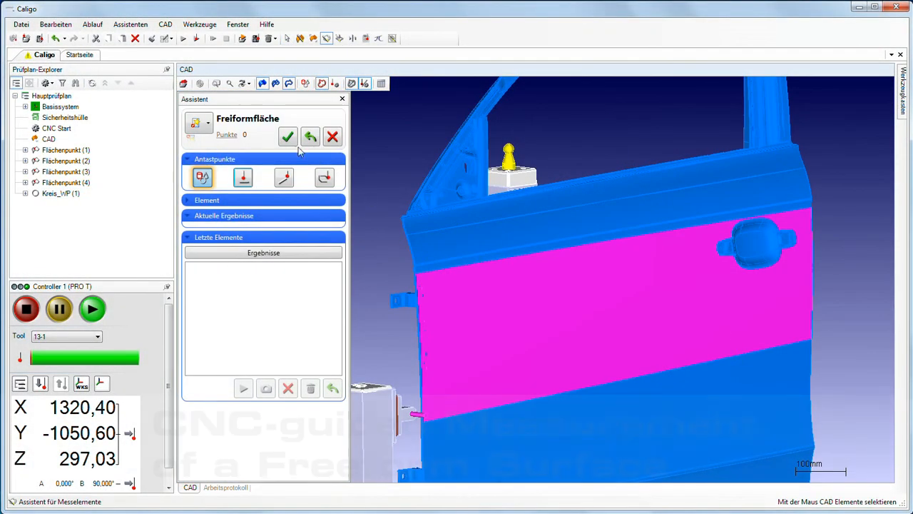
Step: Accept the middle door panel as Freiformfläche (1) and select it in the explorer
{"action": "left_click", "coordinate": [287, 136]}
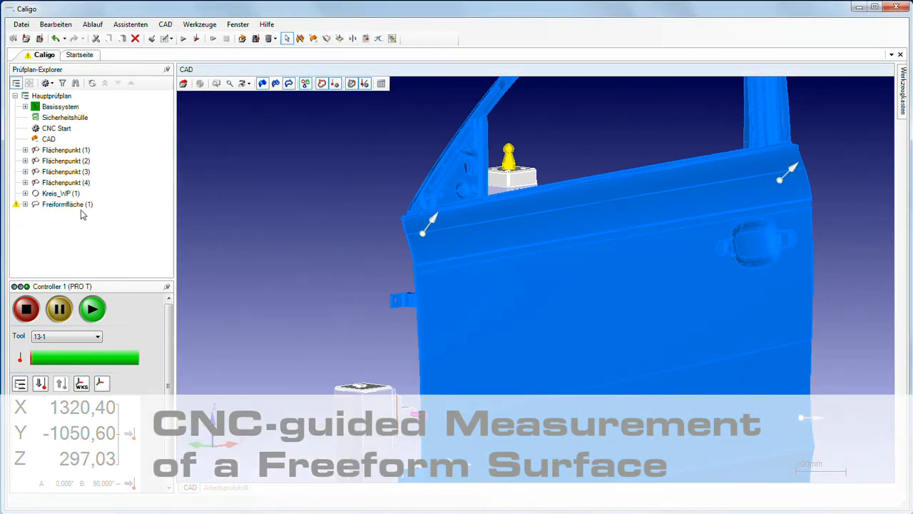
{"action": "left_click", "coordinate": [64, 204]}
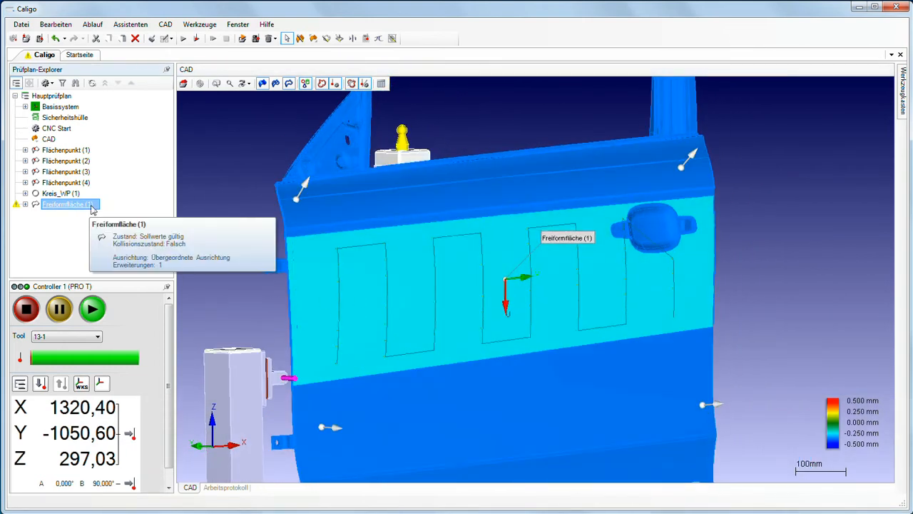
Step: Run Ausführen on Freiformfläche (1) for CNC-guided measurement
{"action": "right_click", "coordinate": [68, 204]}
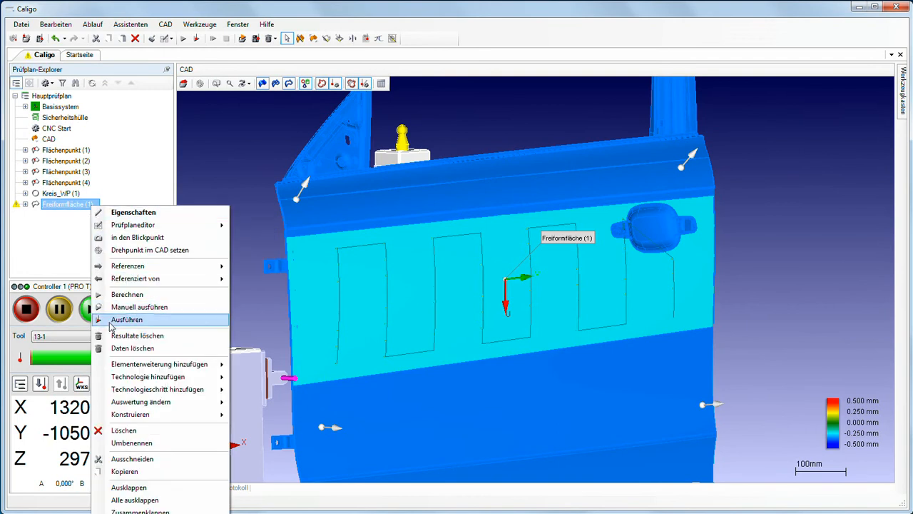
{"action": "left_click", "coordinate": [127, 319]}
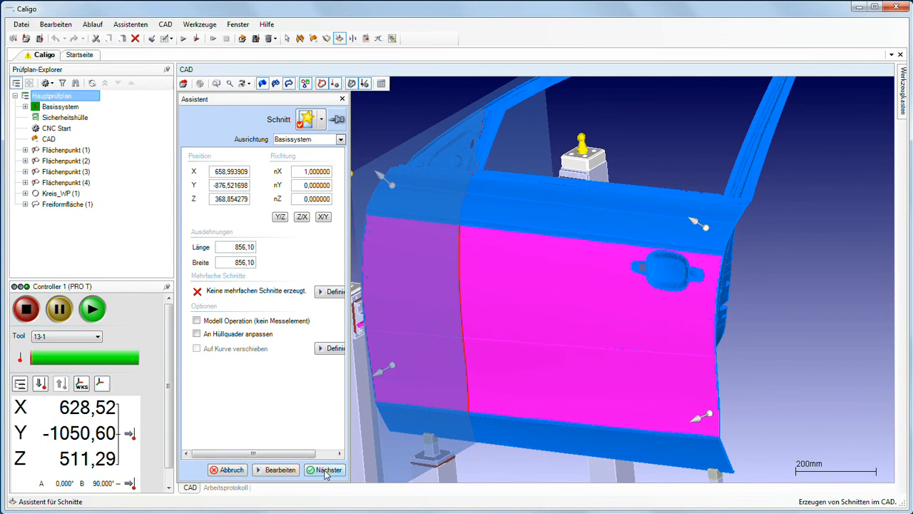
Step: Confirm the Schnitt with Basissystem alignment and default position, creating Schnitt (1)
{"action": "left_click", "coordinate": [324, 469]}
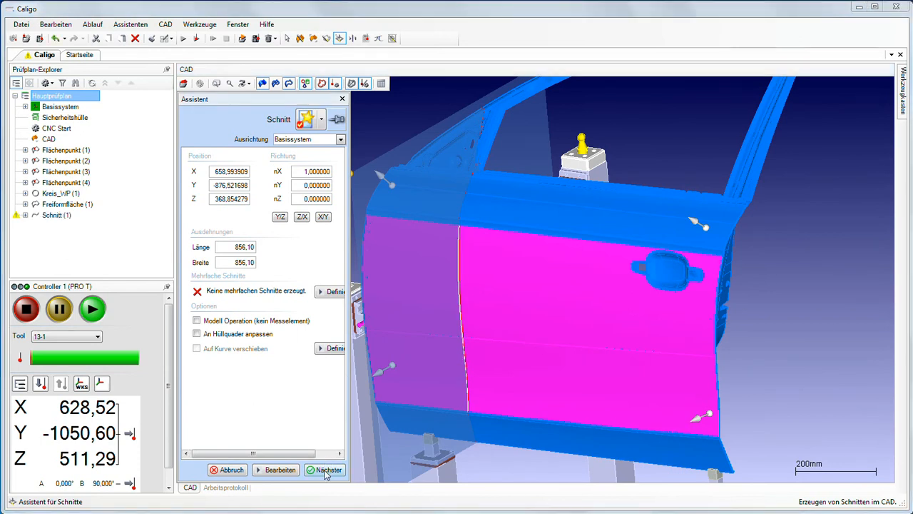